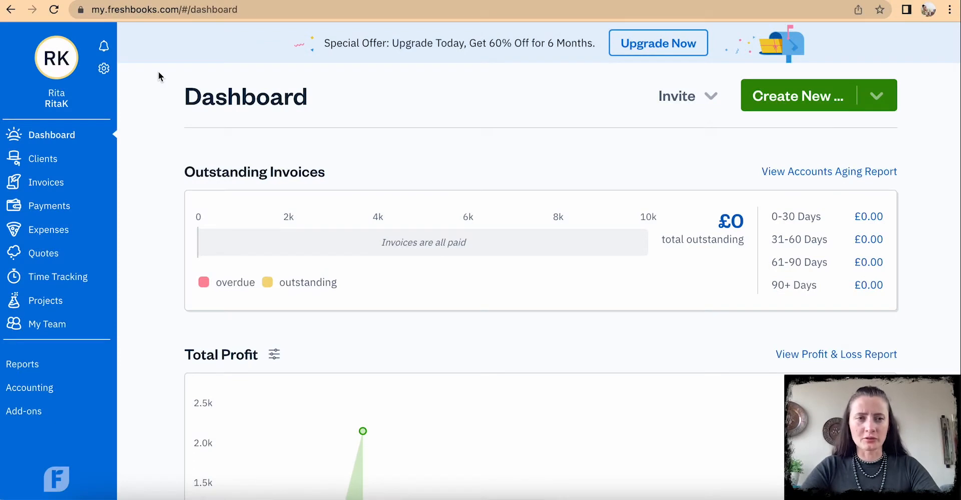
pyautogui.moveTo(806, 83)
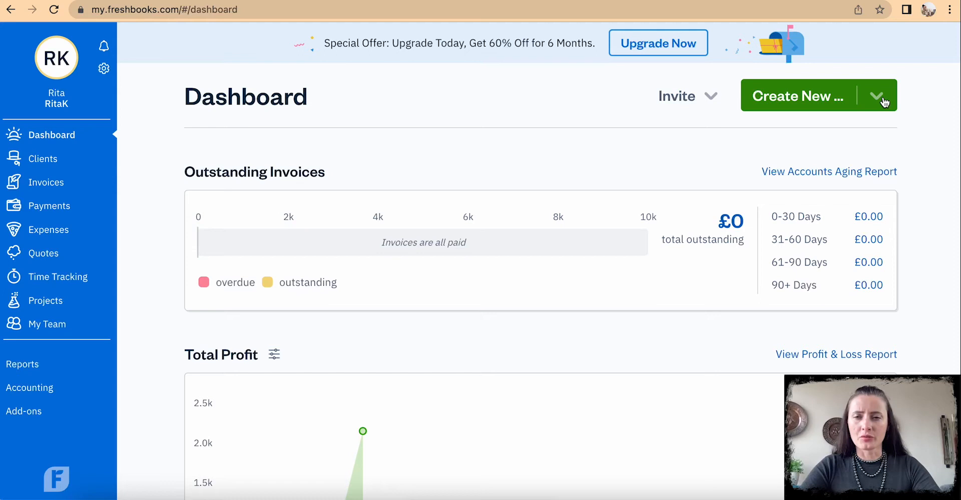
# Go from the dashboard to the Clients page via the left sidebar.
pyautogui.click(877, 95)
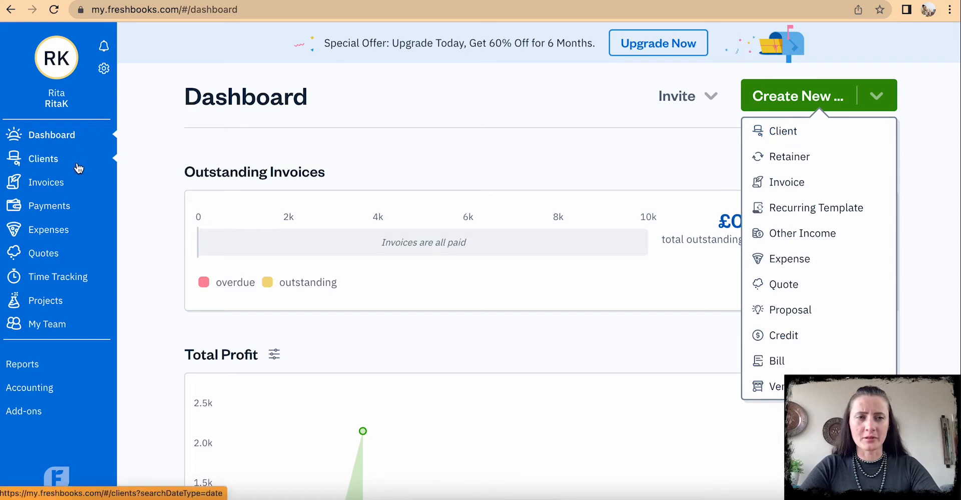
pyautogui.click(43, 159)
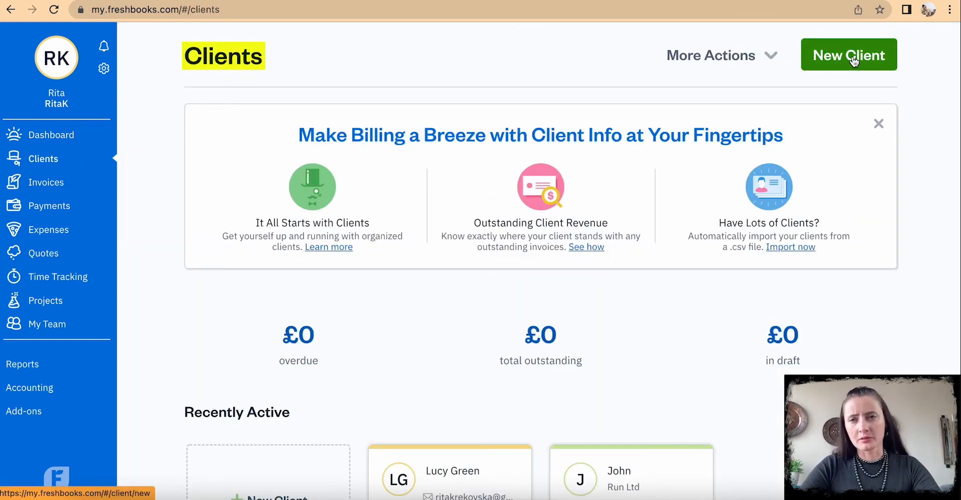
# Start a blank New Client form from the Clients page.
pyautogui.click(847, 54)
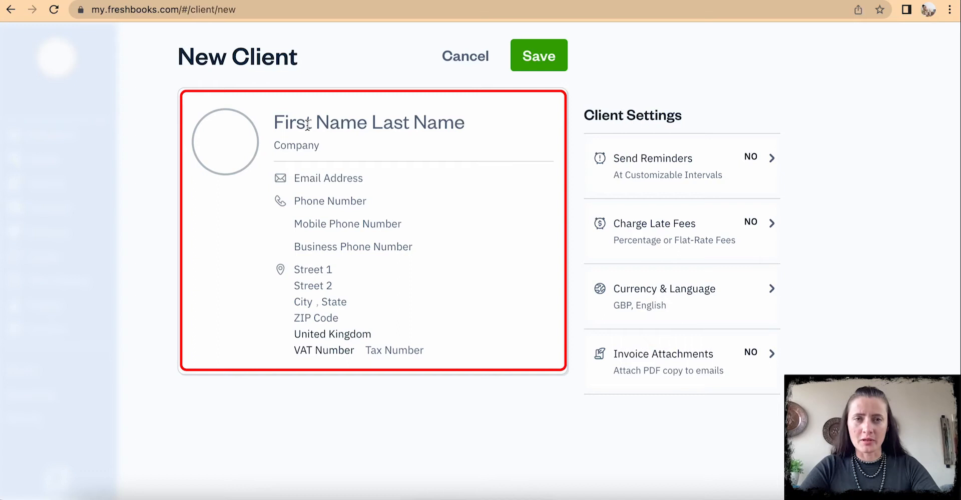
pyautogui.moveTo(500, 151)
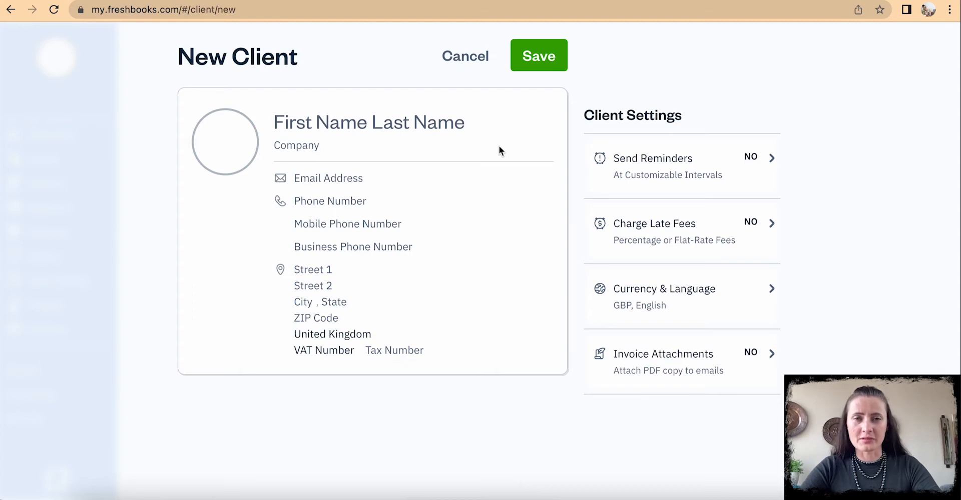
pyautogui.moveTo(335, 142)
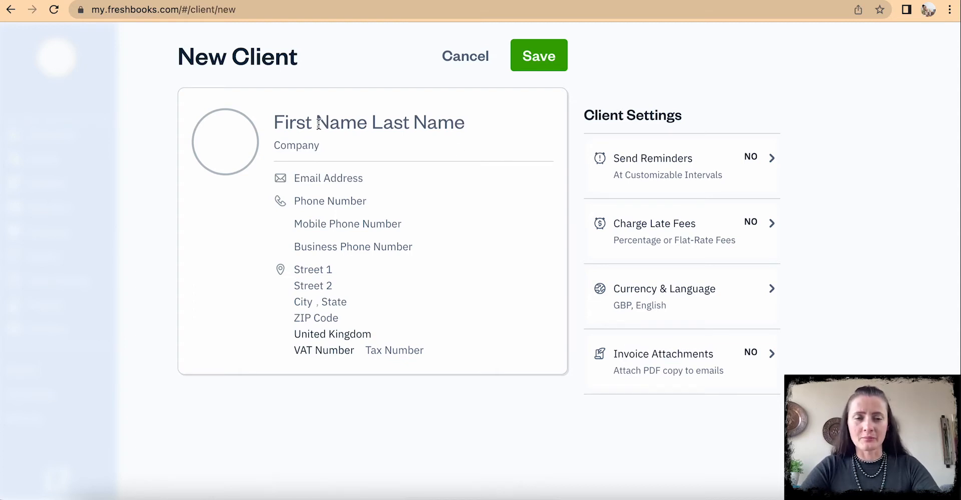
# Enter first name John and last name Green, leaving email and phone blank.
pyautogui.click(318, 122)
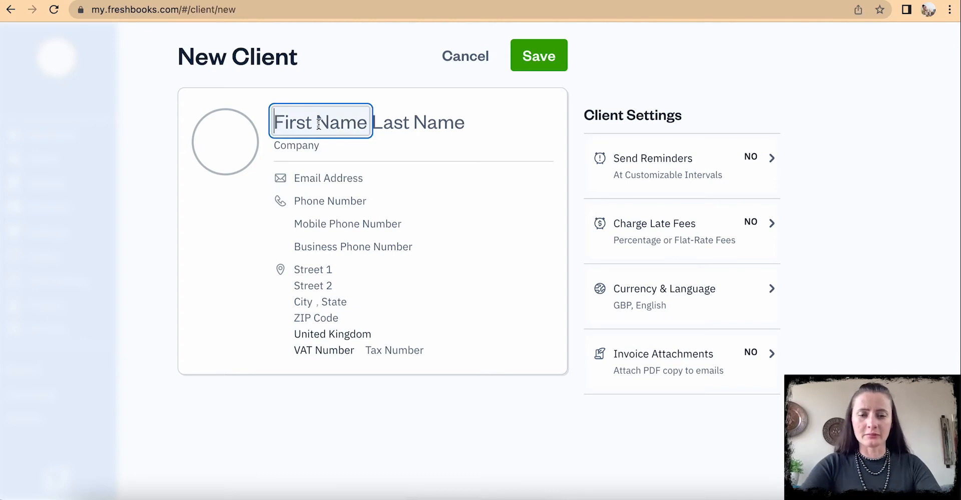
pyautogui.write('John')
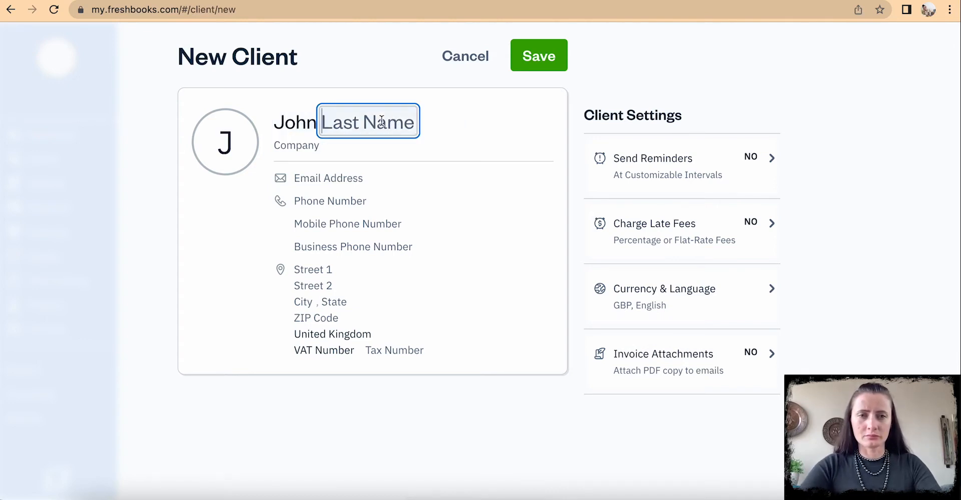
pyautogui.write('Green')
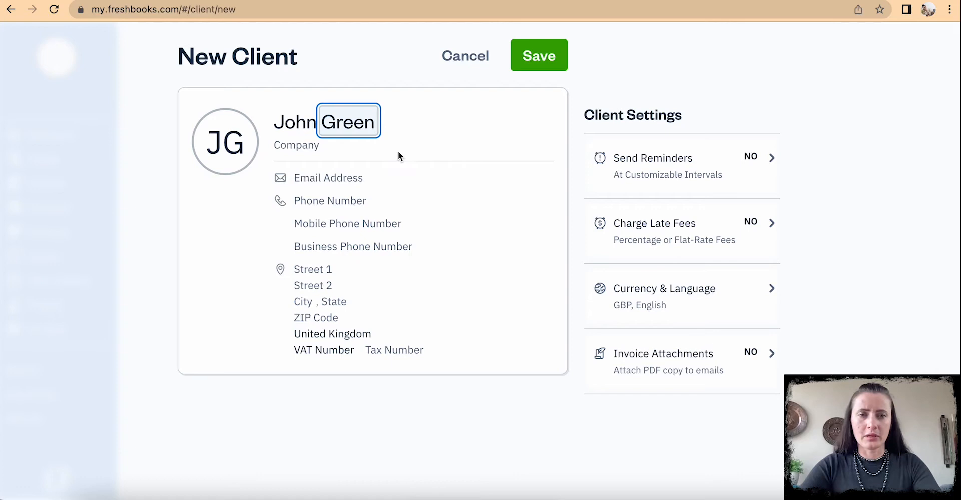
pyautogui.click(329, 178)
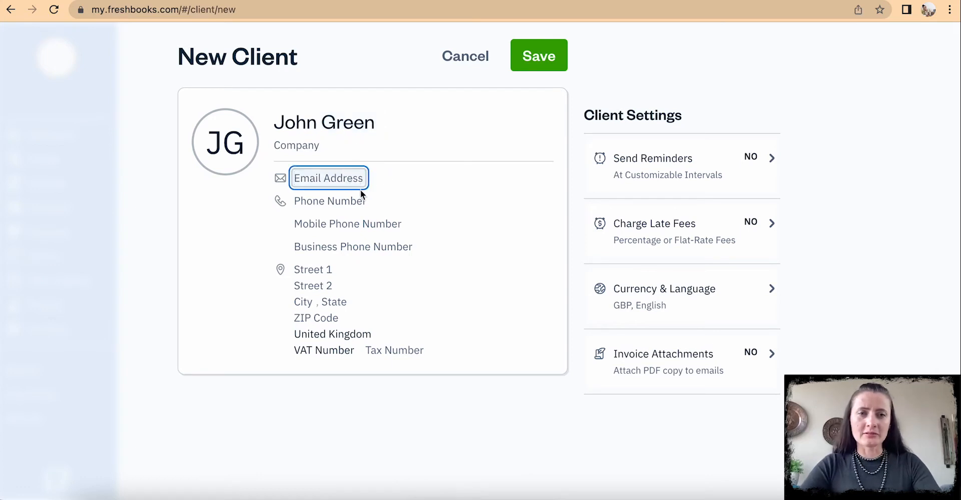
pyautogui.click(329, 201)
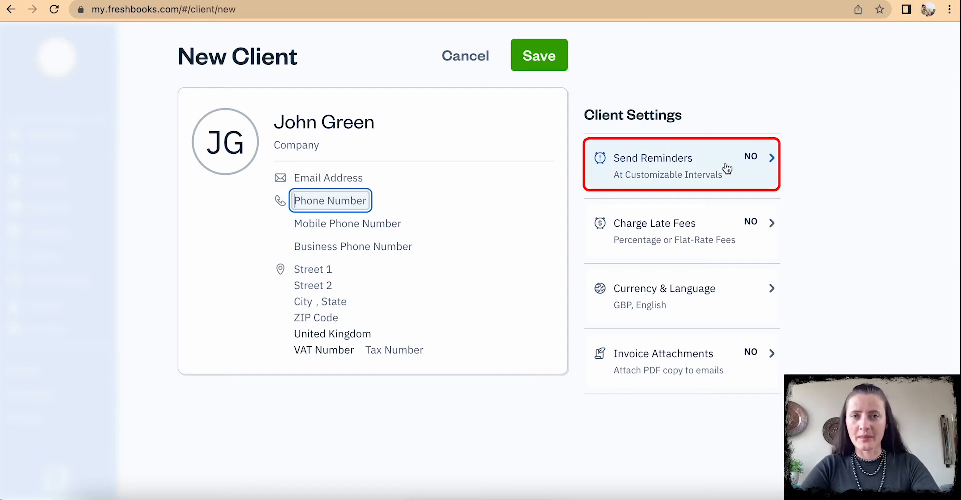
# Turn on automatic payment reminders, first reminder 5 days after the due date.
pyautogui.click(652, 166)
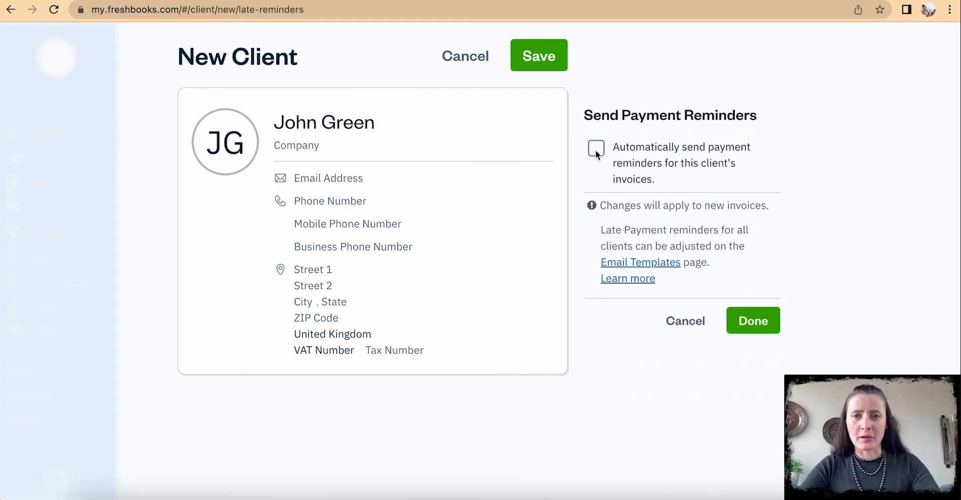
pyautogui.click(595, 148)
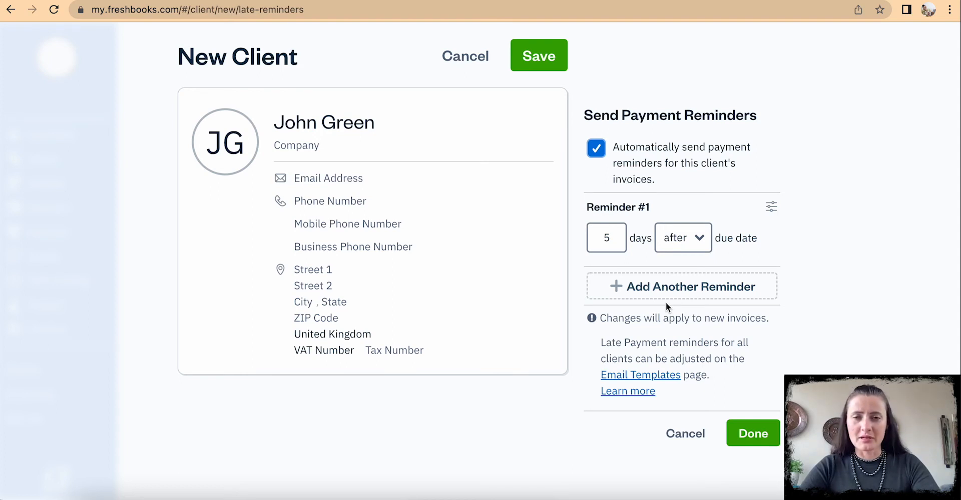
# Explore the Flat Fee late-fee option, then leave automatic late fees switched off.
pyautogui.click(594, 149)
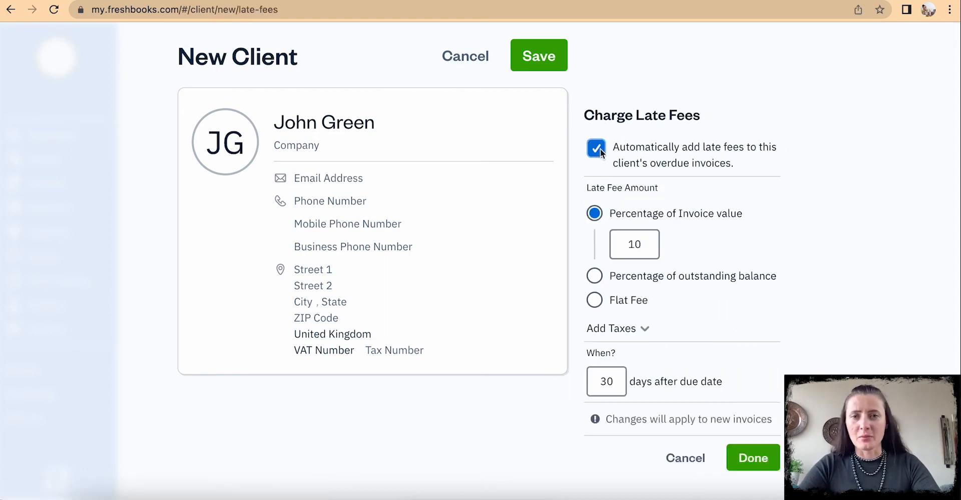
pyautogui.moveTo(777, 242)
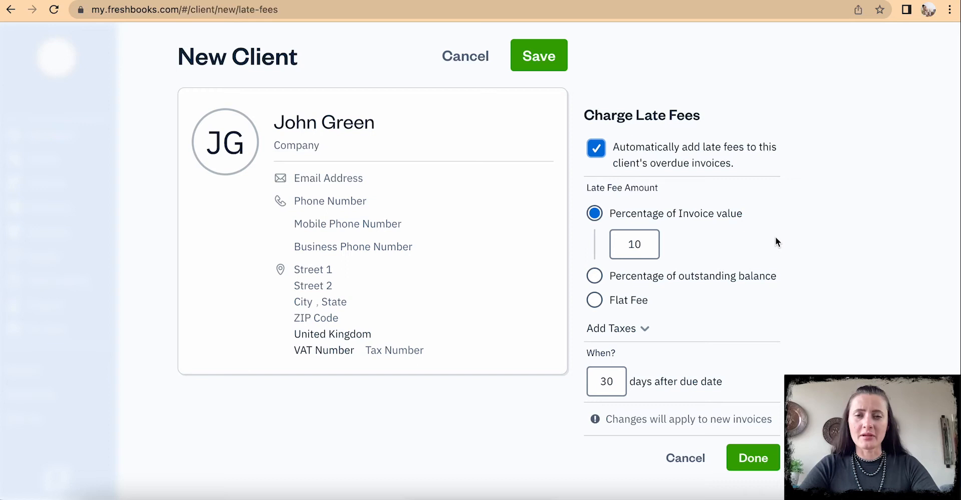
pyautogui.moveTo(724, 238)
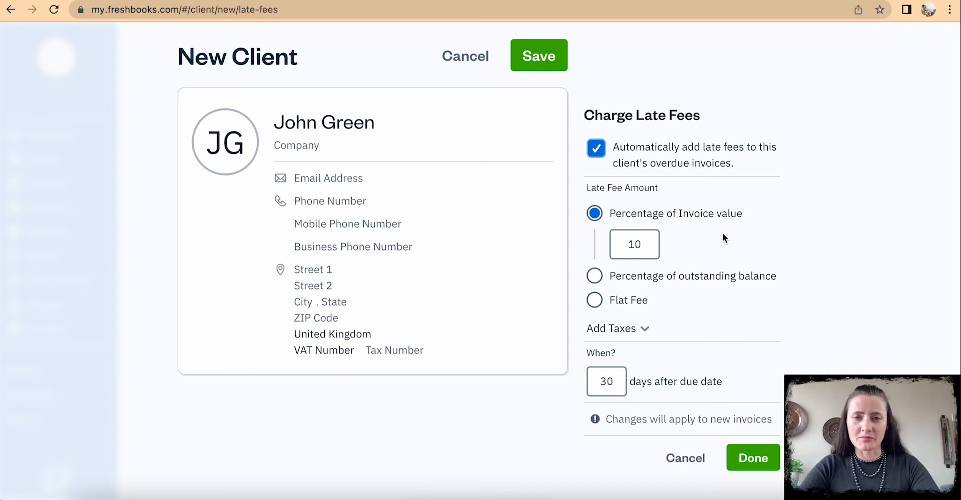
pyautogui.moveTo(643, 285)
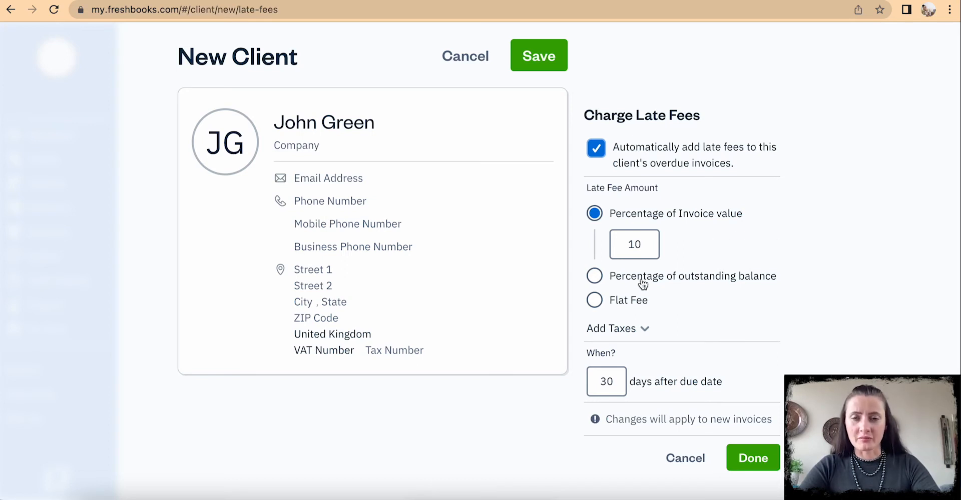
pyautogui.moveTo(642, 307)
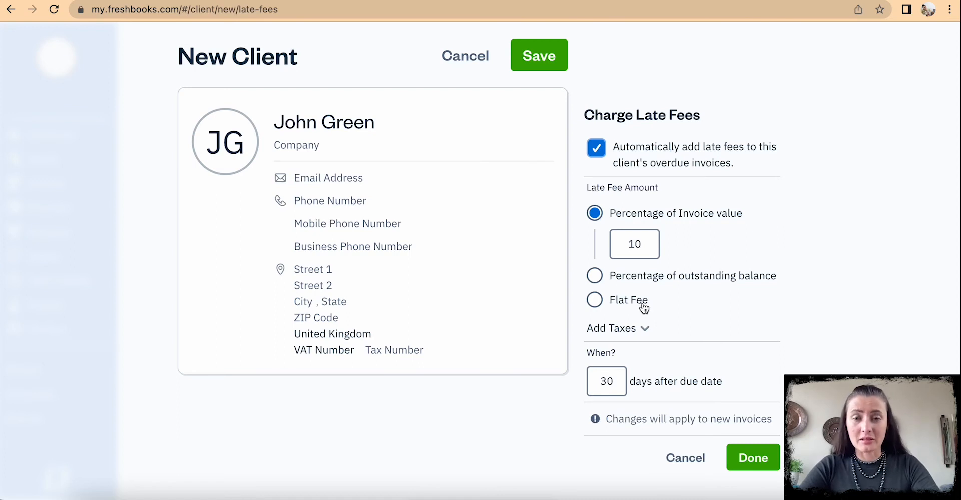
pyautogui.click(593, 300)
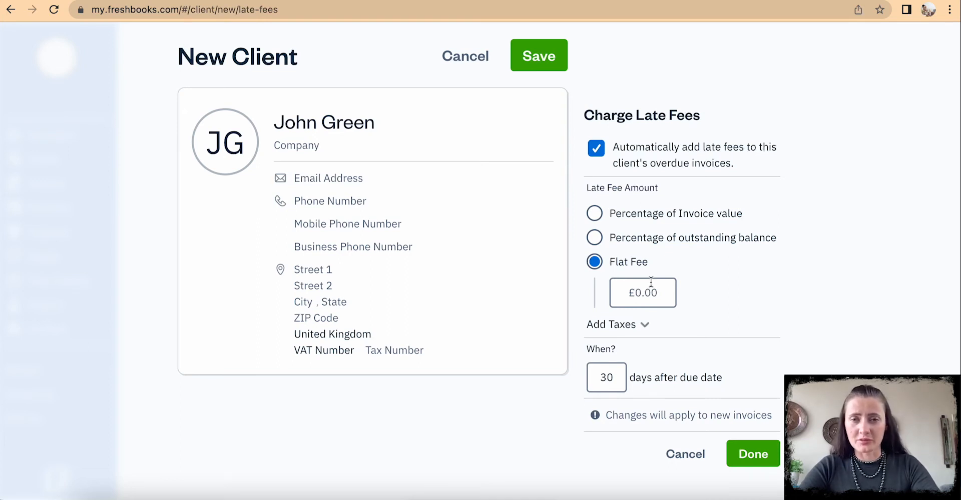
pyautogui.moveTo(630, 244)
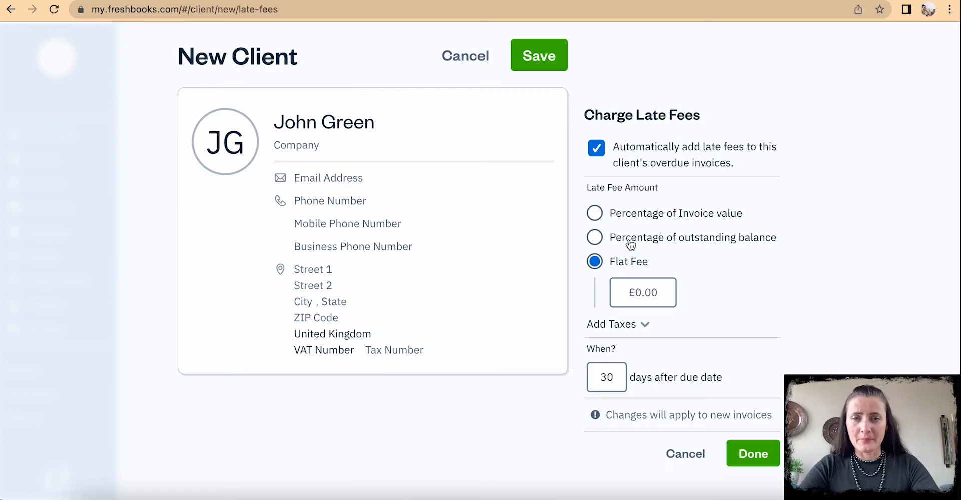
pyautogui.moveTo(695, 399)
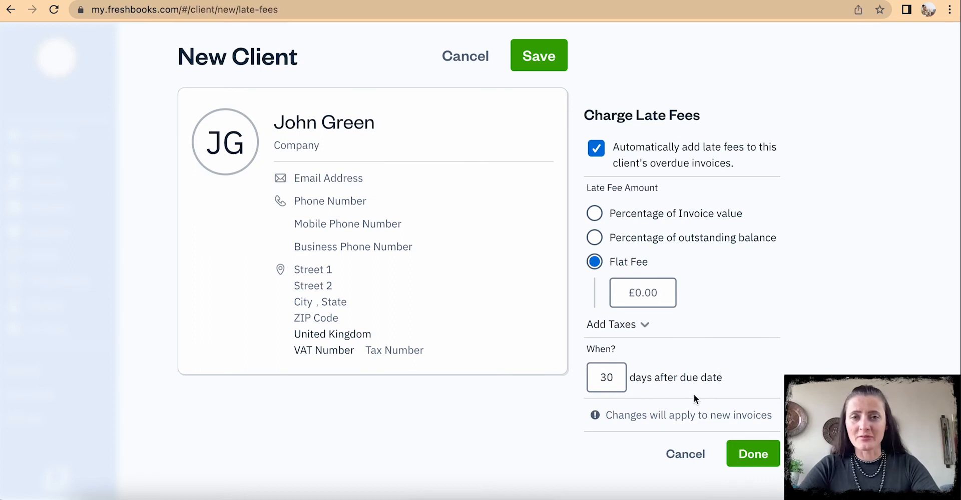
pyautogui.moveTo(588, 387)
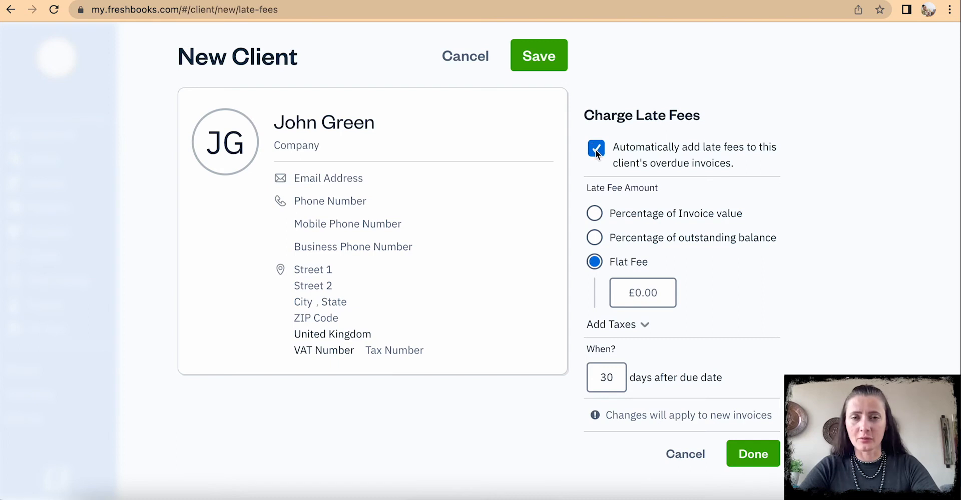
pyautogui.click(595, 149)
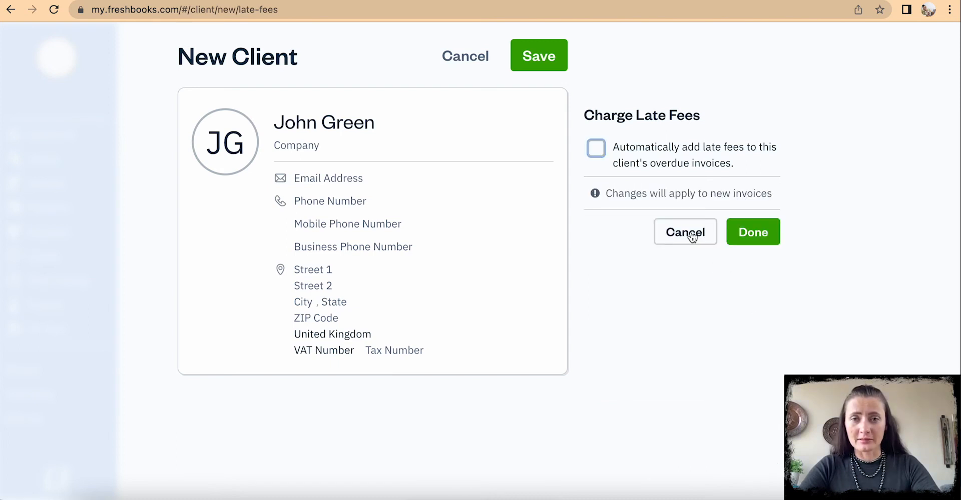
pyautogui.click(684, 232)
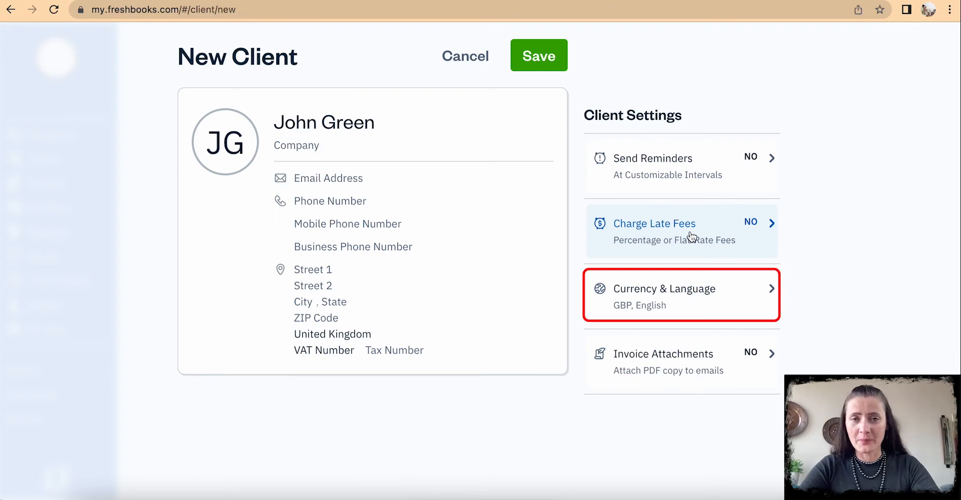
pyautogui.click(663, 288)
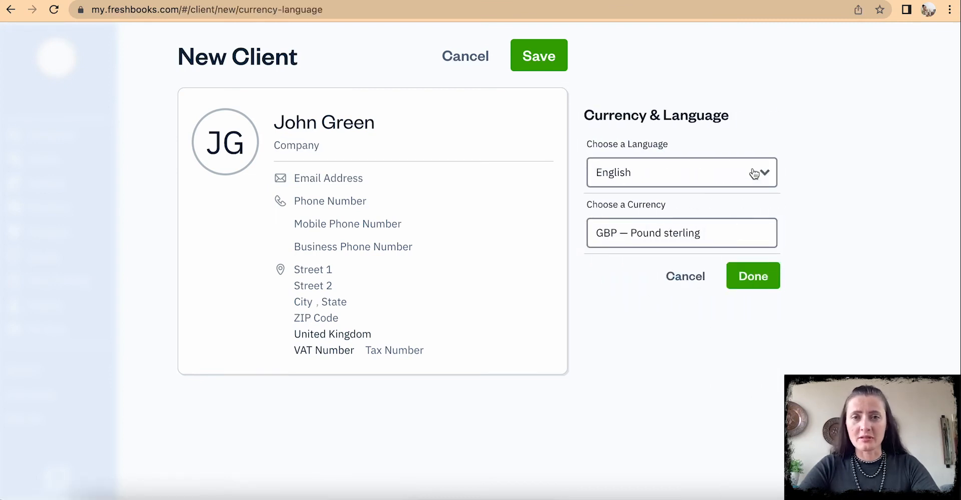
pyautogui.click(681, 172)
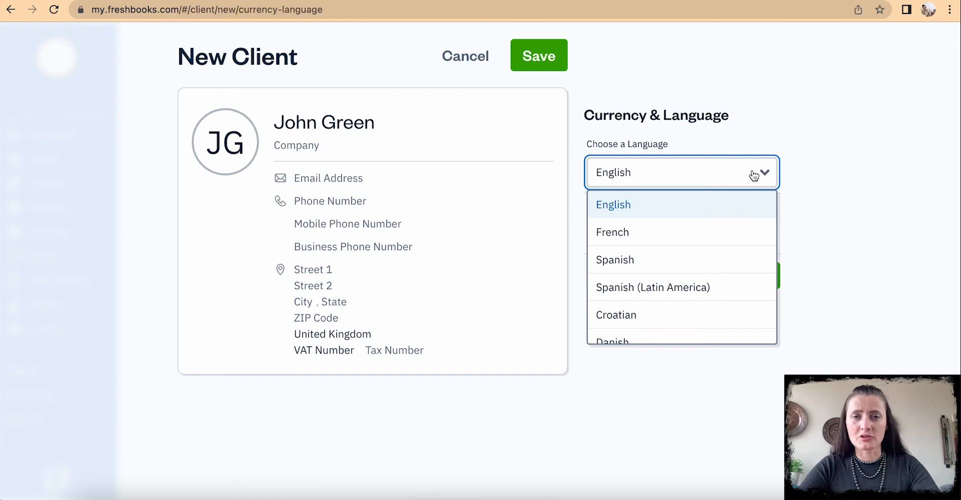
pyautogui.moveTo(766, 269)
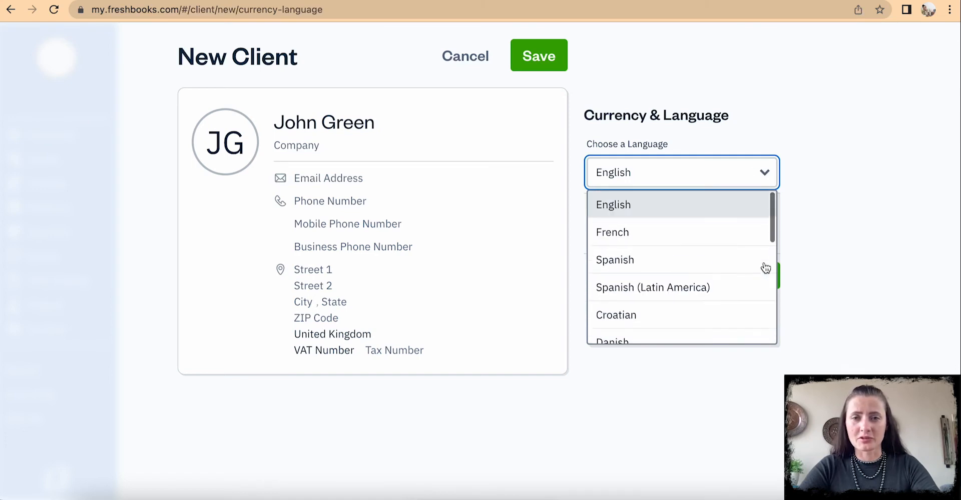
pyautogui.click(612, 204)
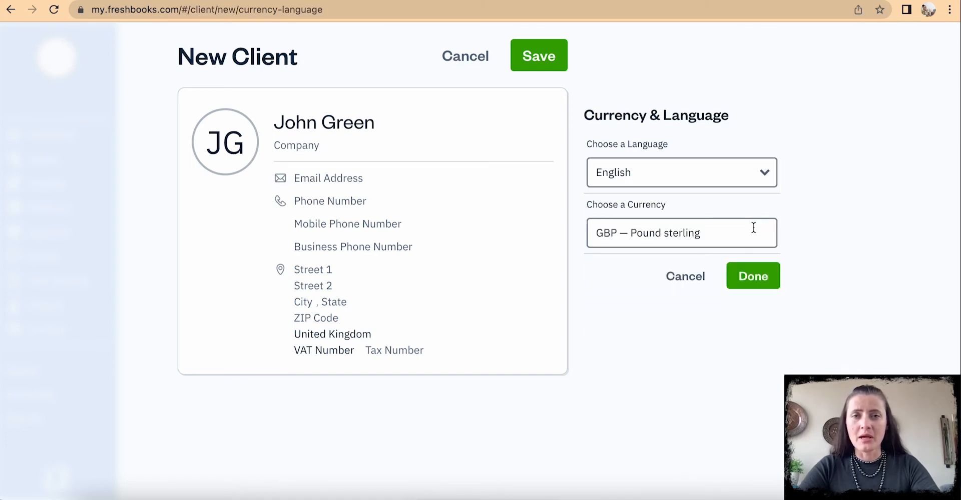
pyautogui.click(680, 233)
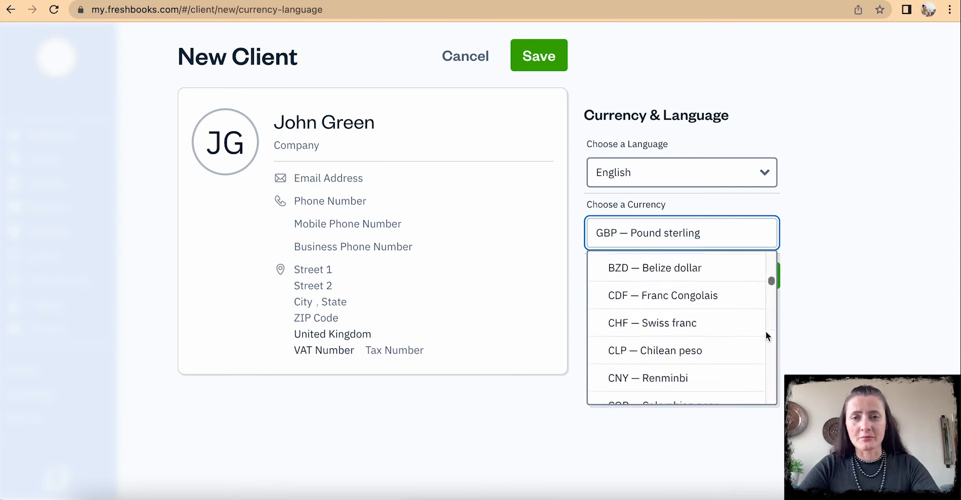
pyautogui.scroll(-3)
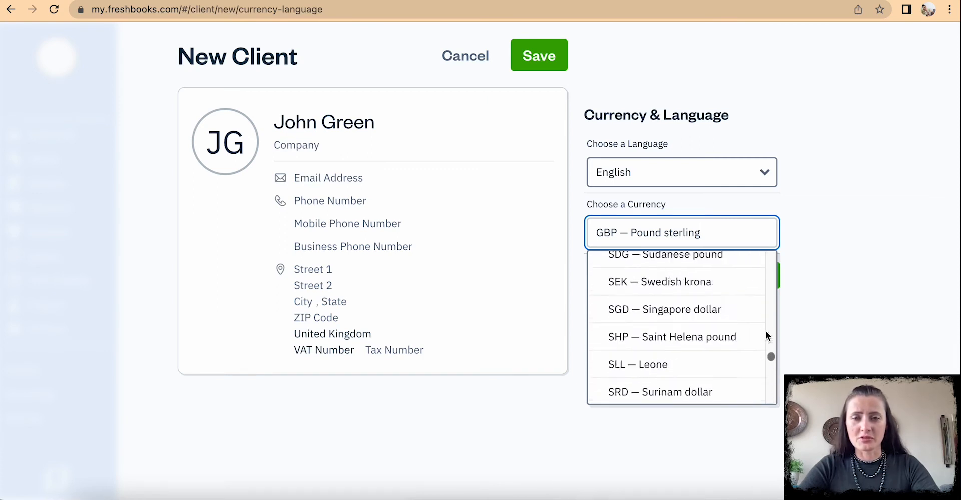
pyautogui.scroll(3)
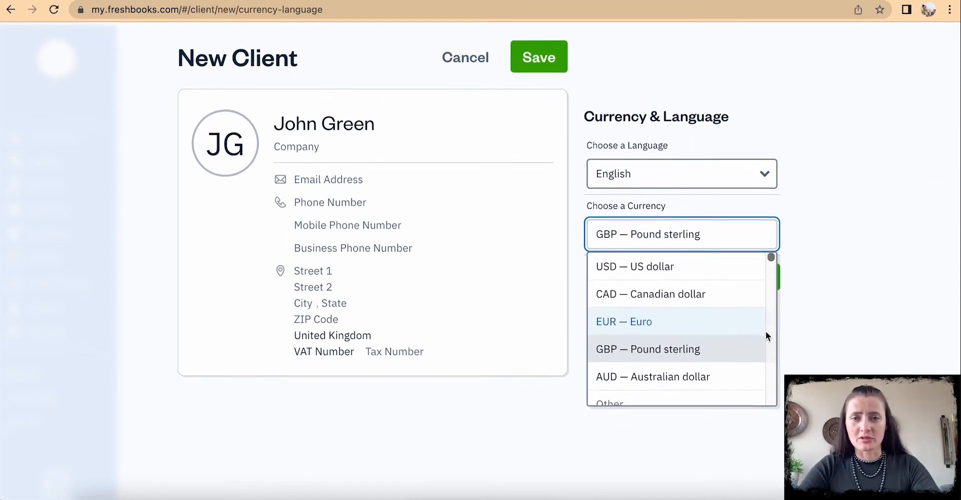
pyautogui.click(648, 350)
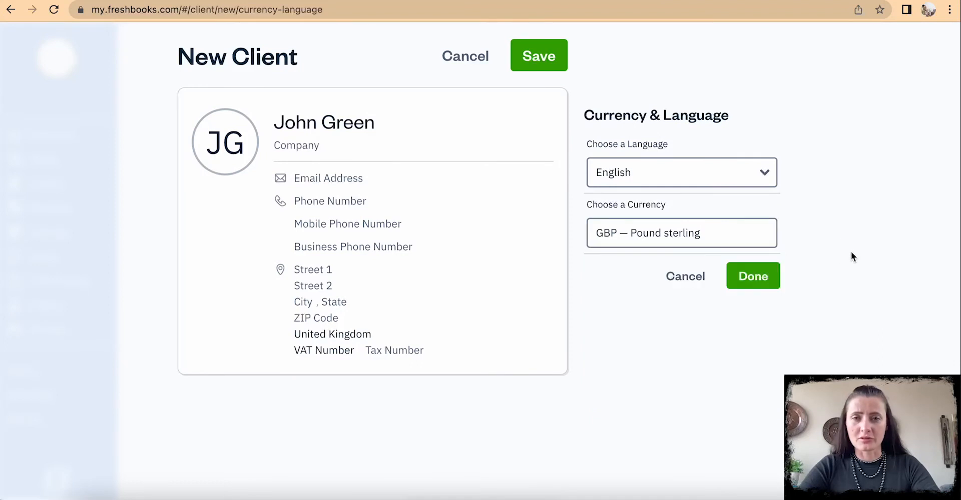
pyautogui.moveTo(809, 221)
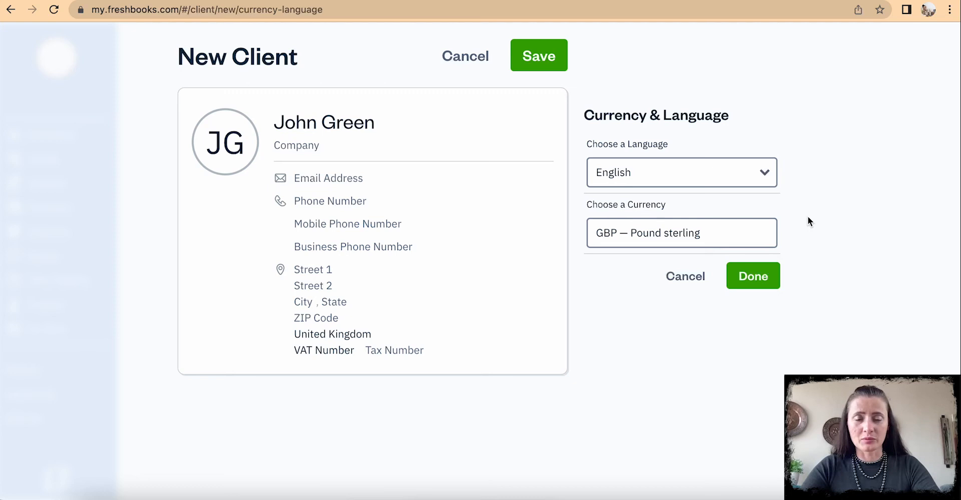
# Confirm GBP and English, then leave invoice PDF attachments switched off.
pyautogui.click(753, 276)
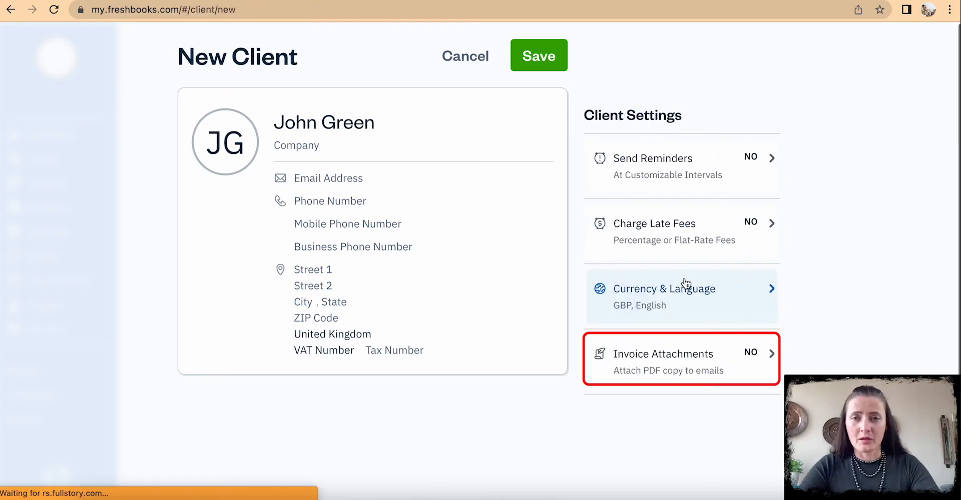
pyautogui.click(681, 359)
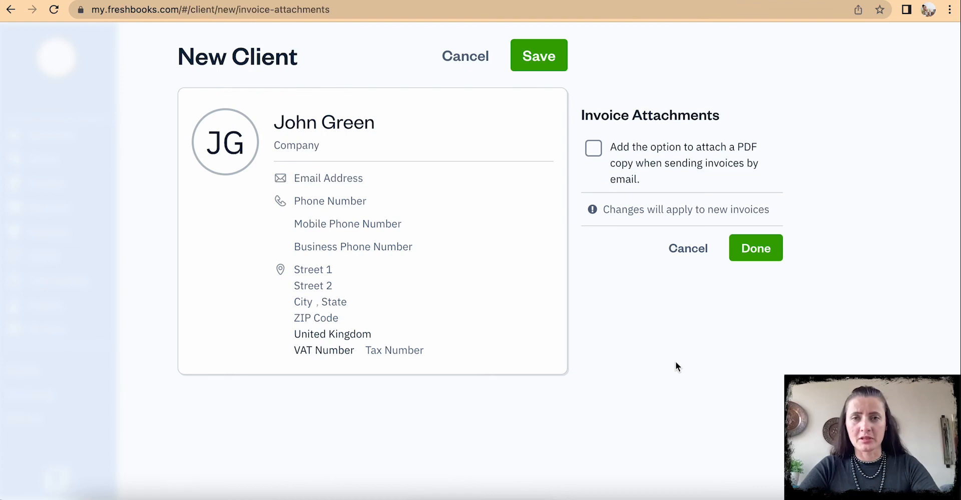
pyautogui.moveTo(688, 257)
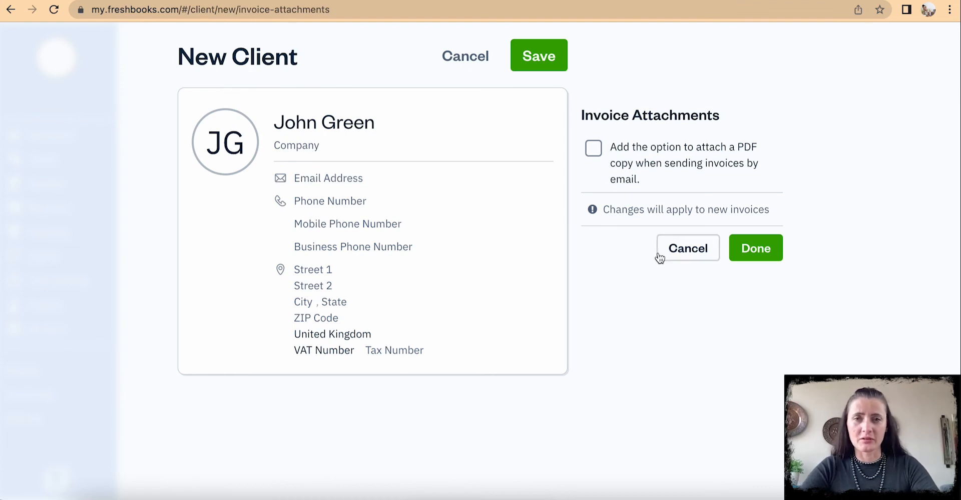
pyautogui.moveTo(628, 196)
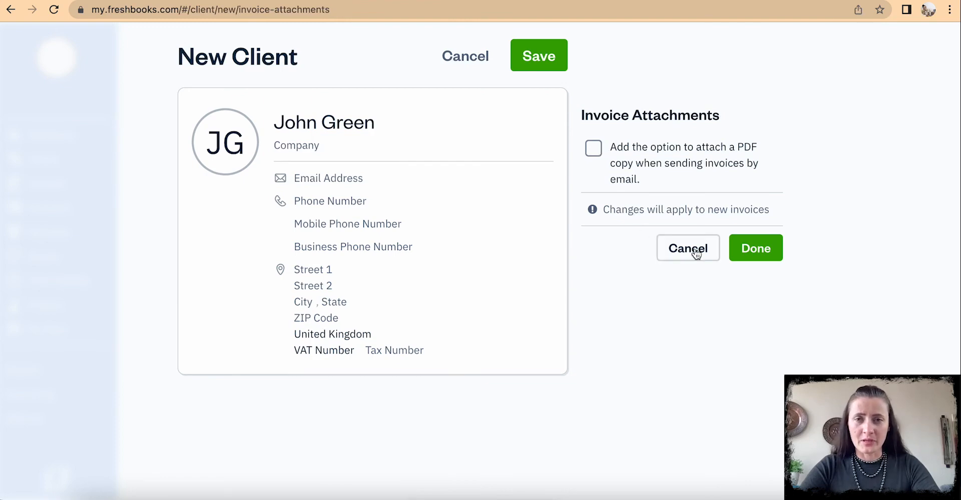
pyautogui.click(687, 249)
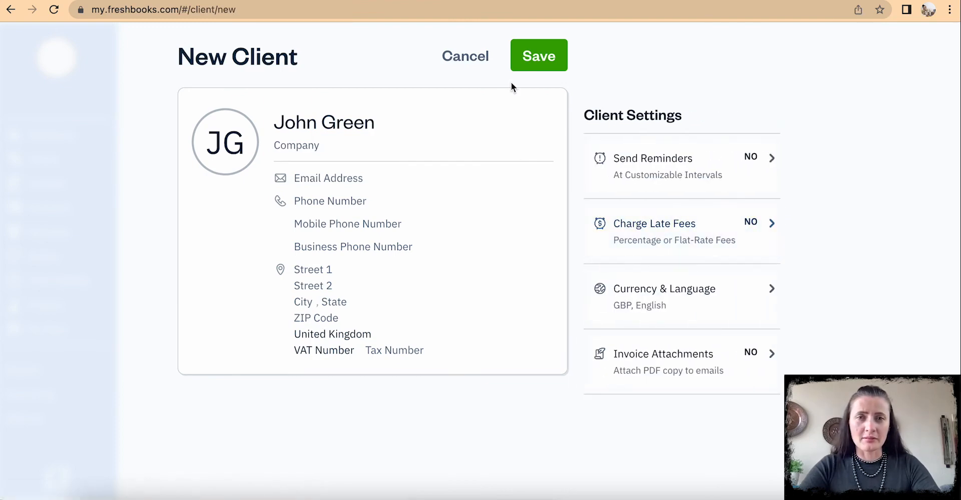
# Save John Green, then begin another client with company name Green Ltd.
pyautogui.click(539, 56)
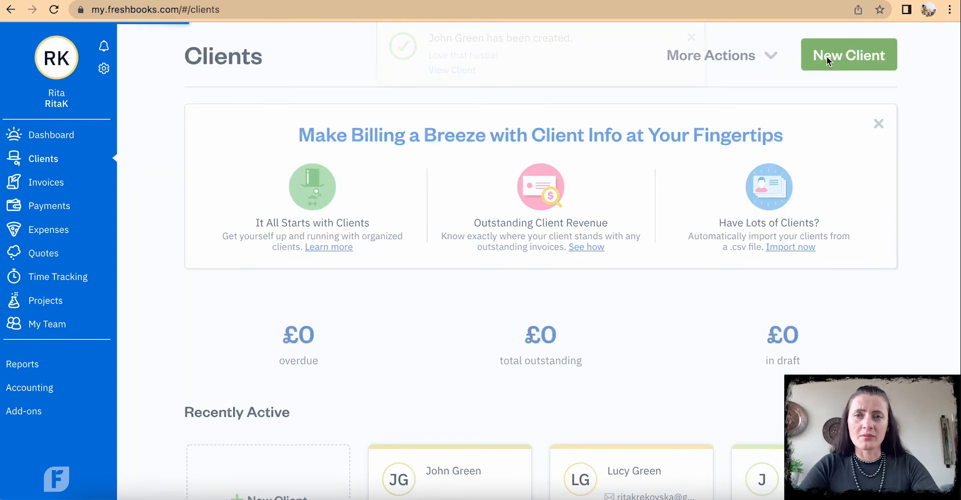
pyautogui.click(848, 55)
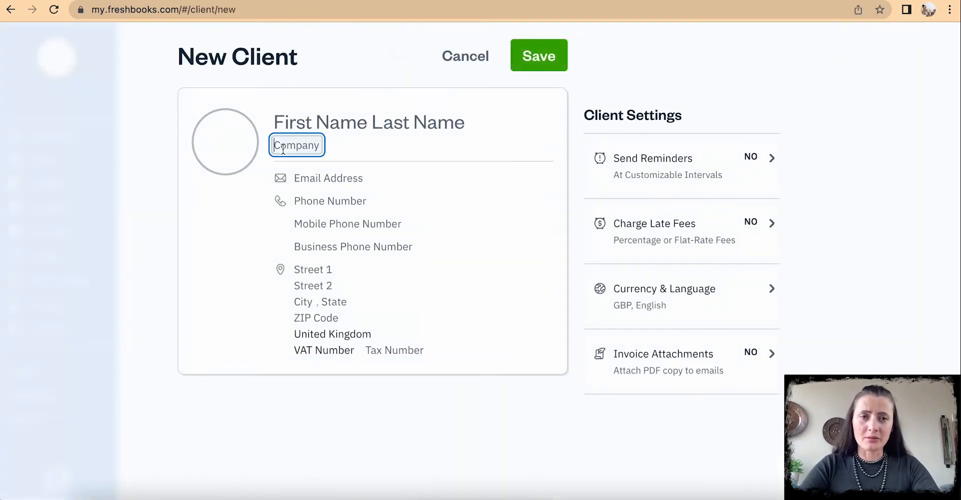
pyautogui.moveTo(380, 166)
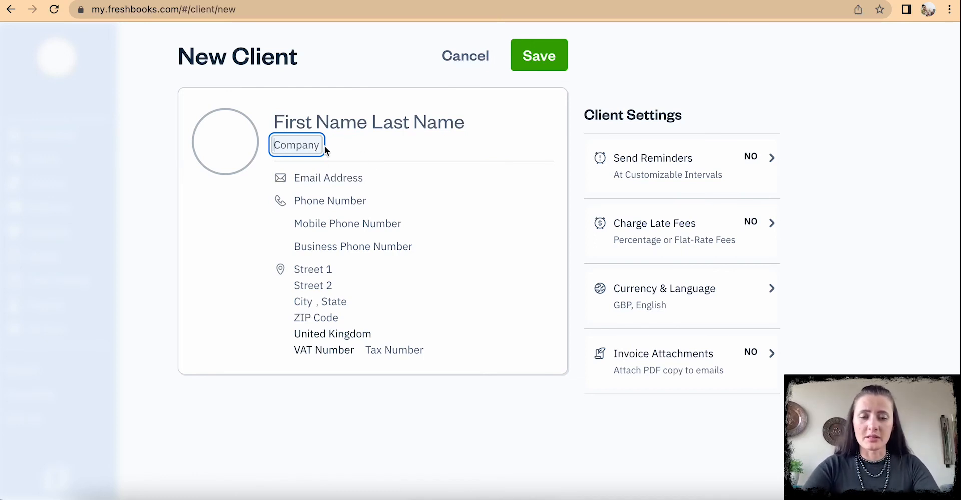
pyautogui.write('Green')
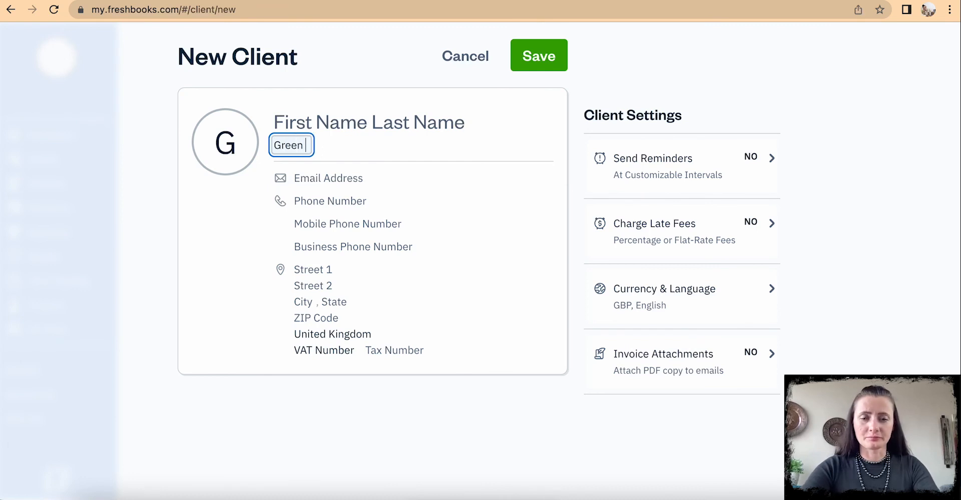
pyautogui.write('Ltd')
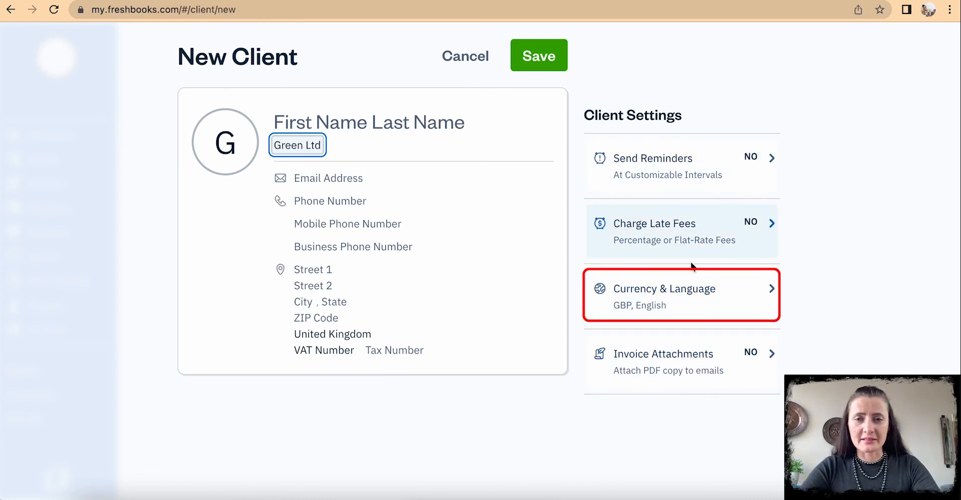
# Set Green Ltd's currency to USD — US dollar and save it to All Clients.
pyautogui.click(664, 288)
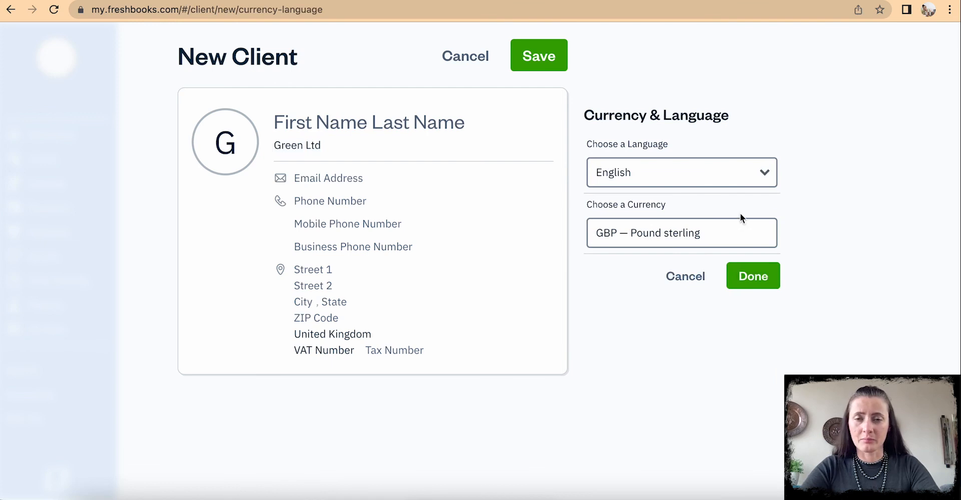
pyautogui.click(681, 233)
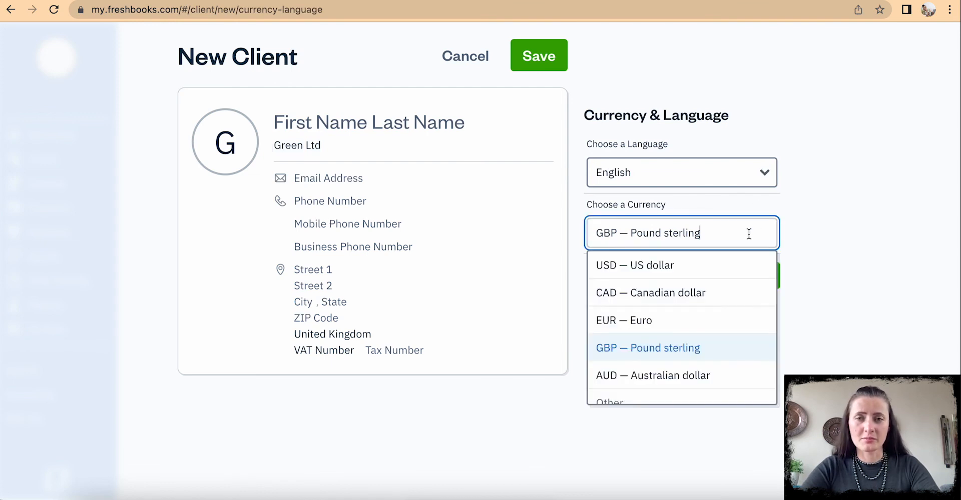
pyautogui.click(635, 265)
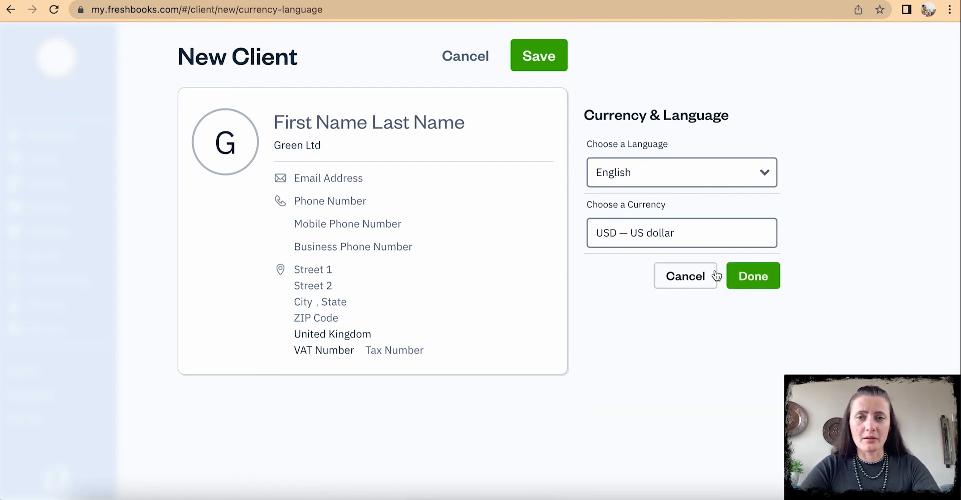
pyautogui.moveTo(791, 330)
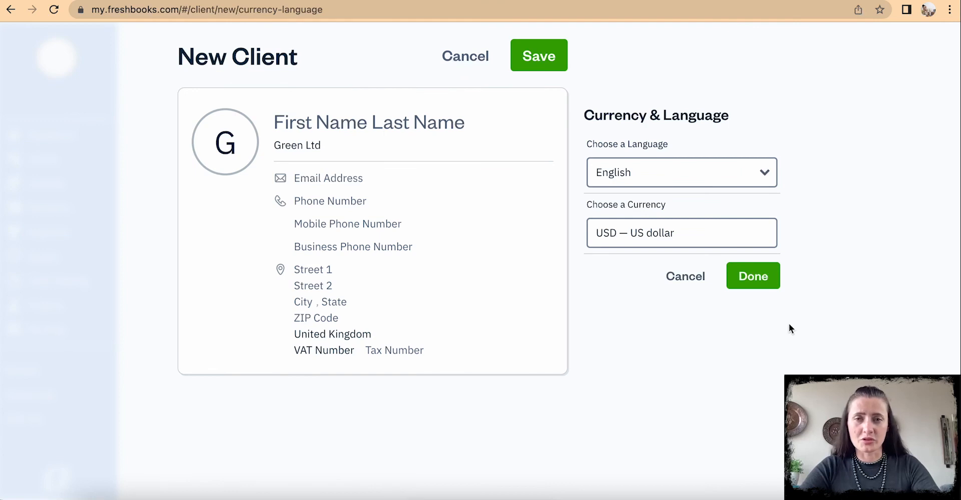
pyautogui.click(752, 276)
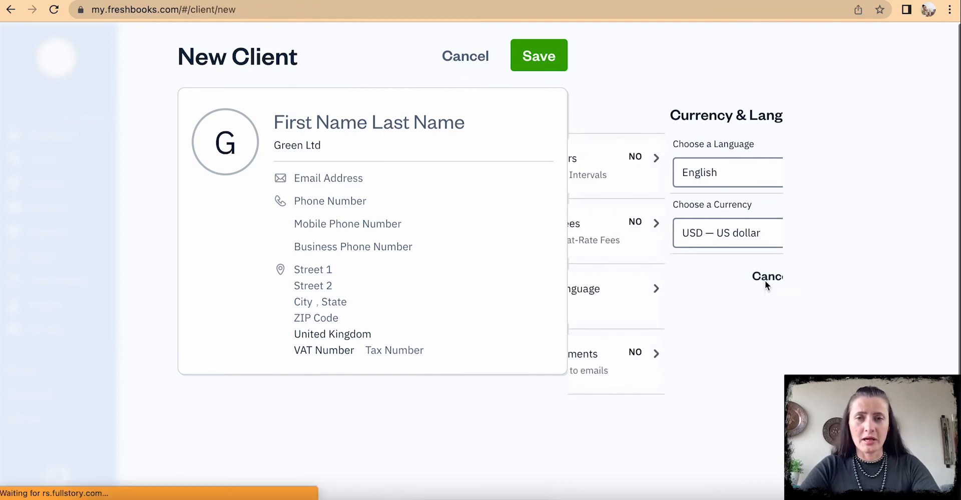
pyautogui.click(766, 276)
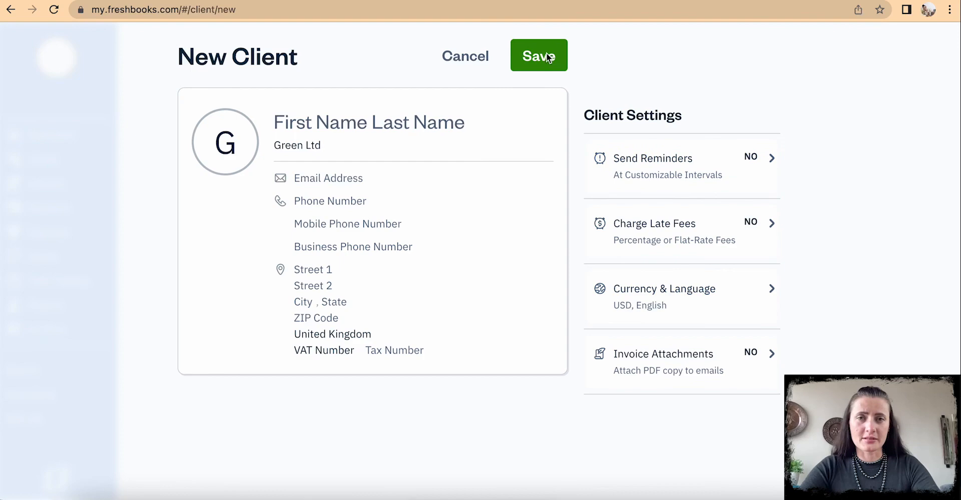
pyautogui.click(538, 55)
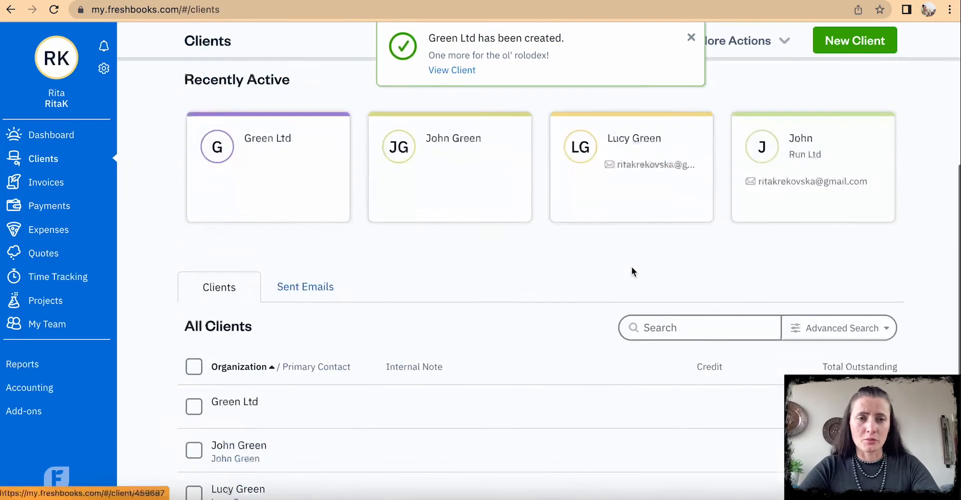
pyautogui.scroll(-3)
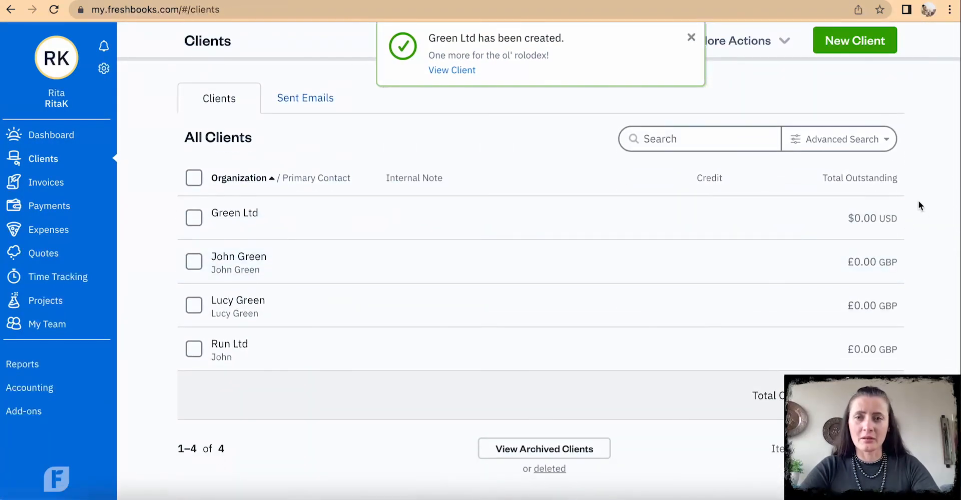